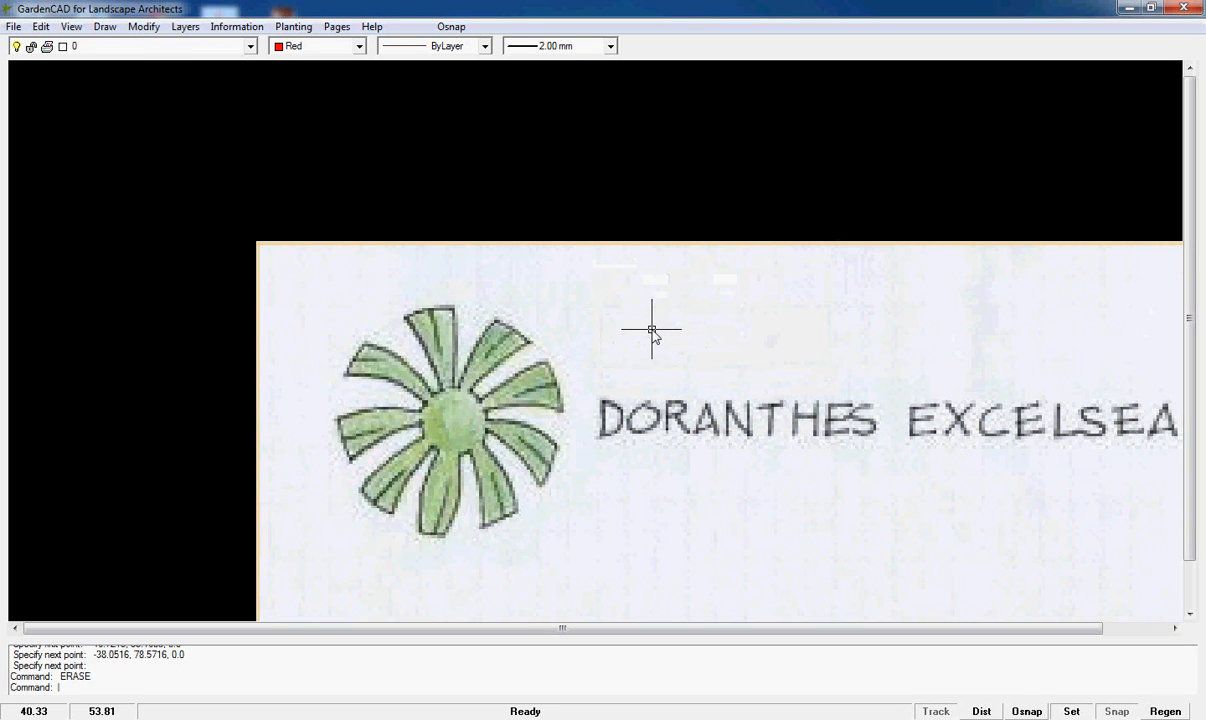
Start inserting the scanned raster image of the plant sketch from the Draw commands
click(104, 26)
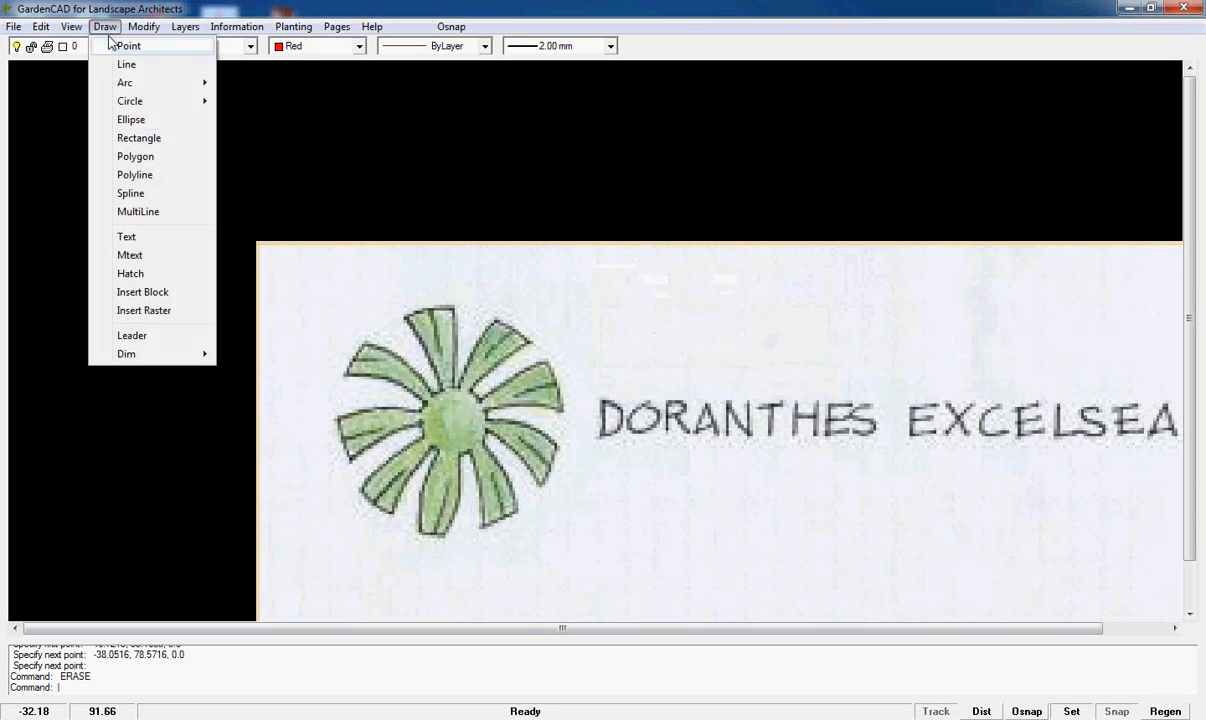
click(144, 310)
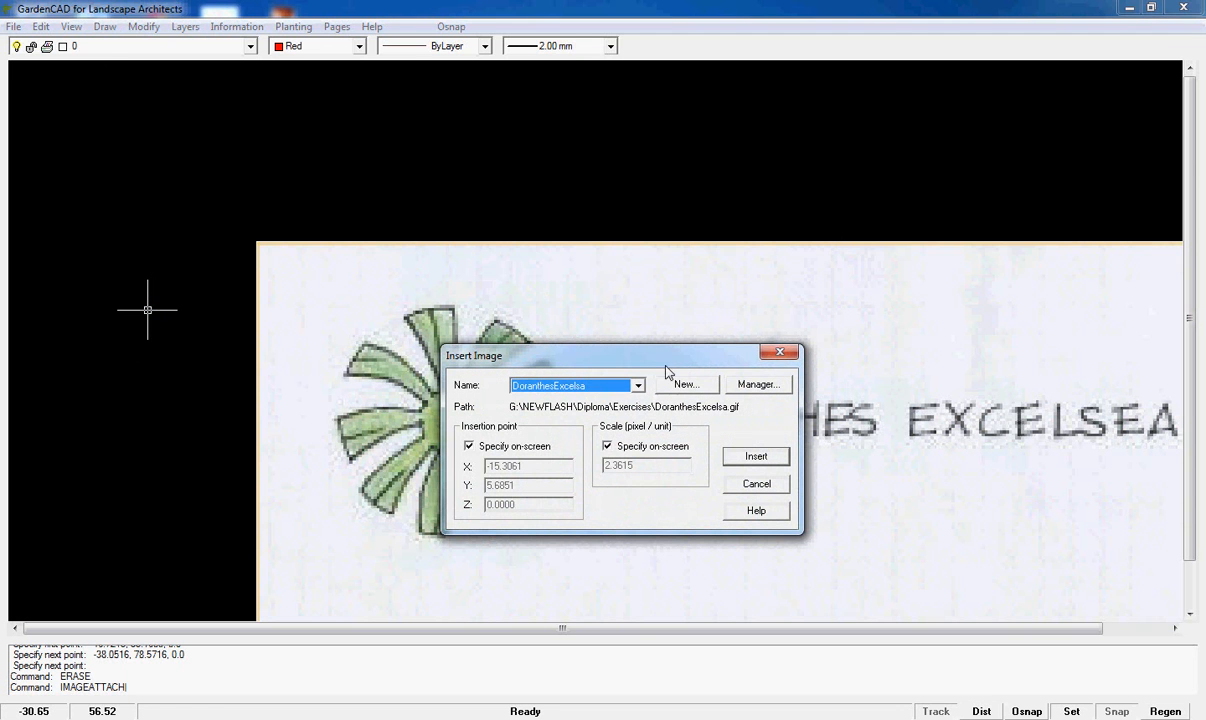
mouse_move(641, 485)
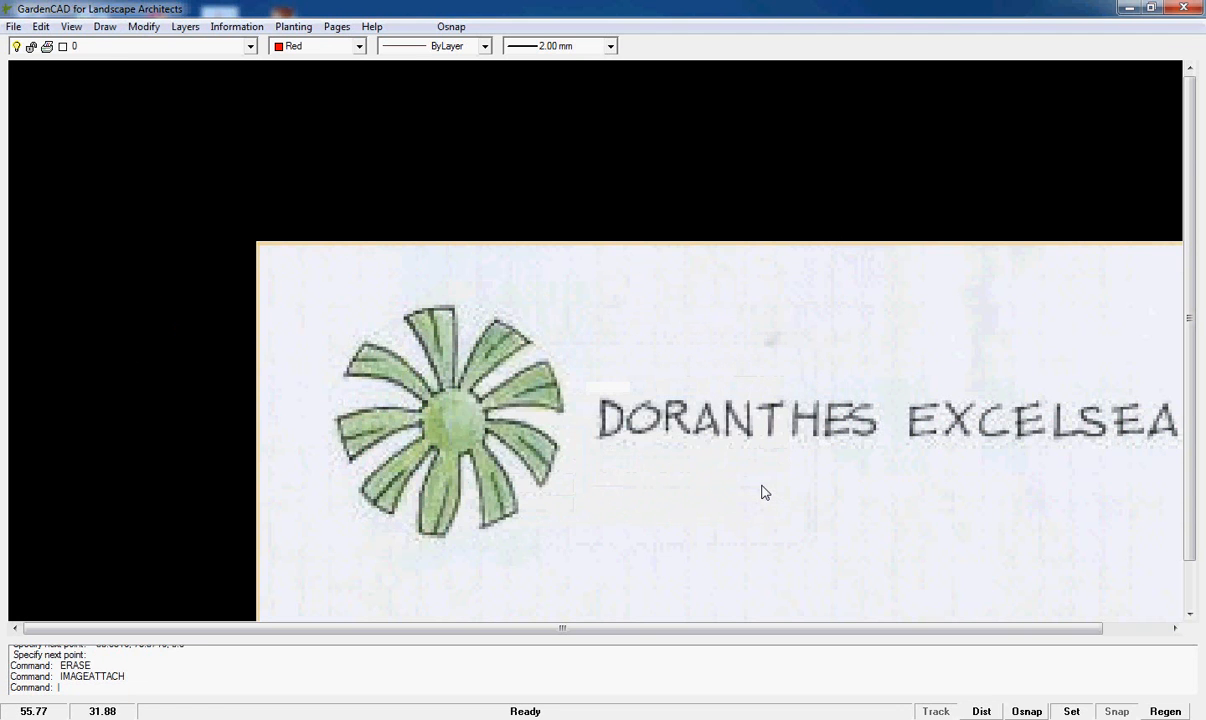
mouse_move(605, 485)
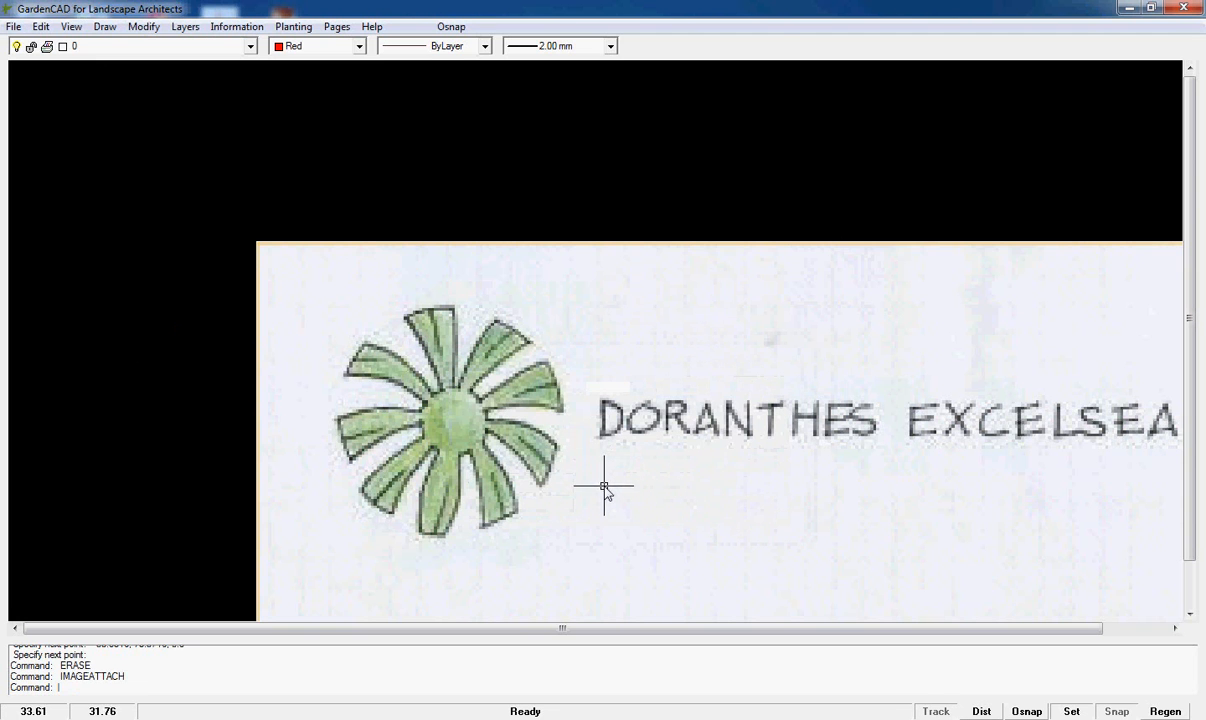
mouse_move(816, 445)
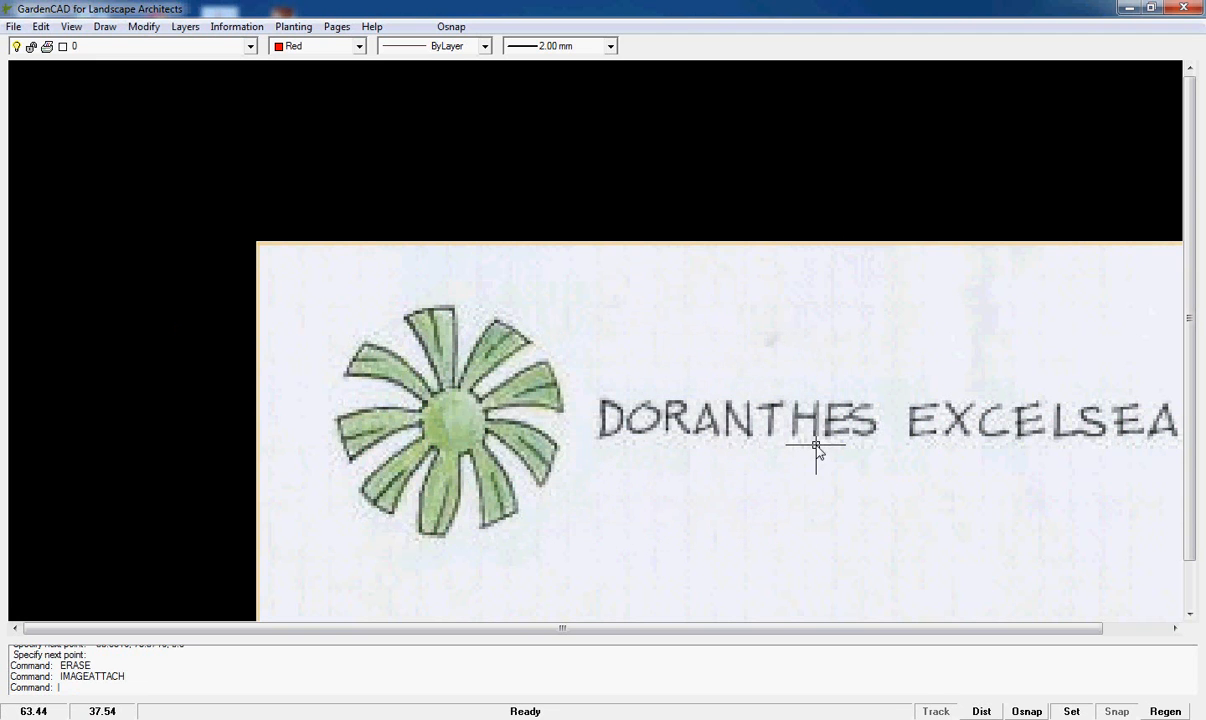
mouse_move(718, 430)
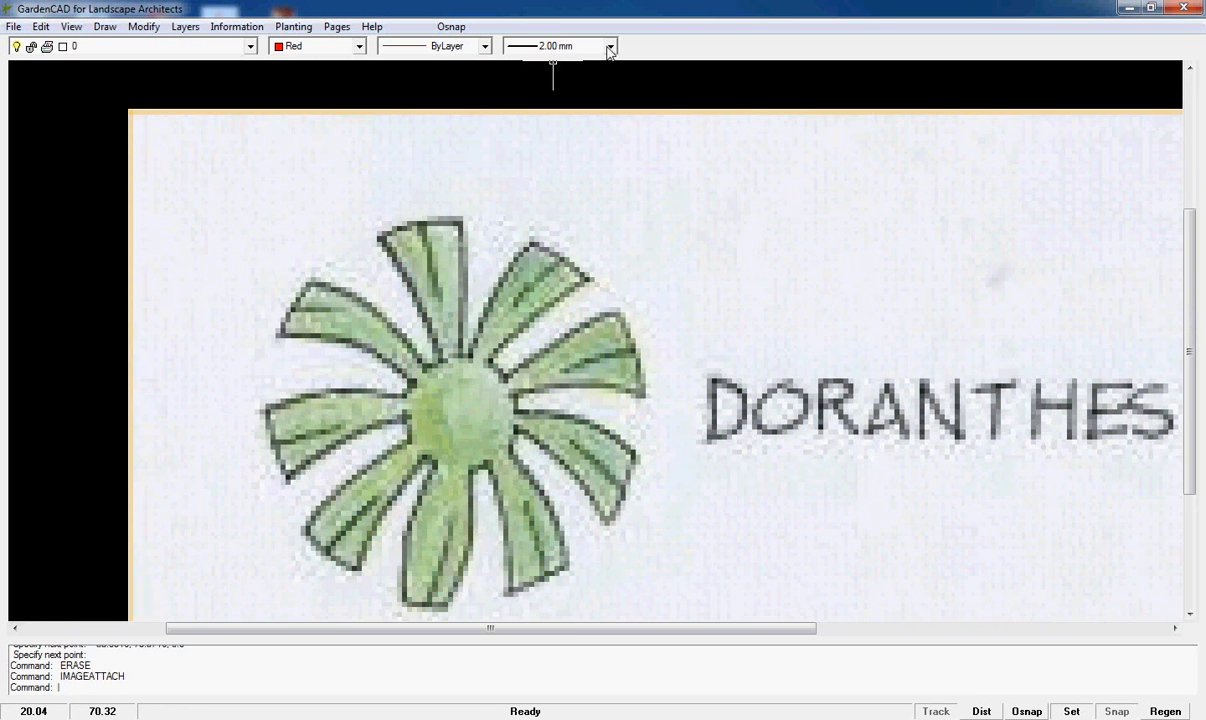
mouse_move(542, 160)
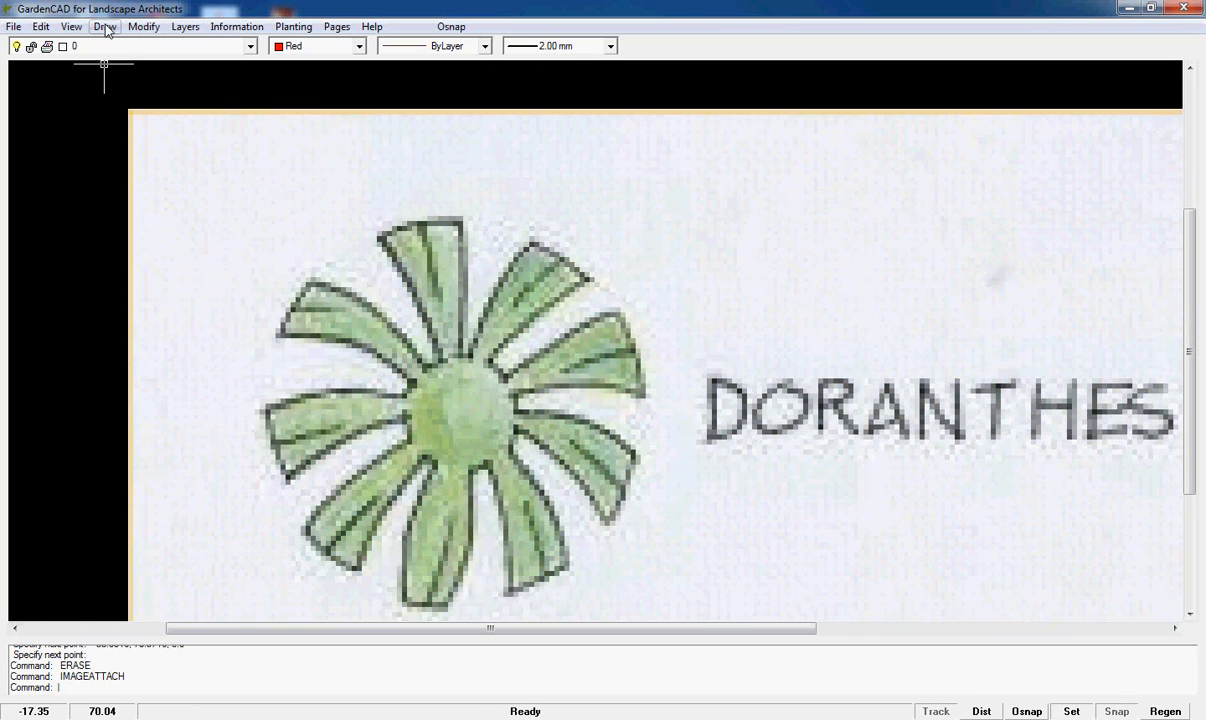
Begin a polyline and trace points along the first leaf outline of the Doryanthes sketch
click(104, 26)
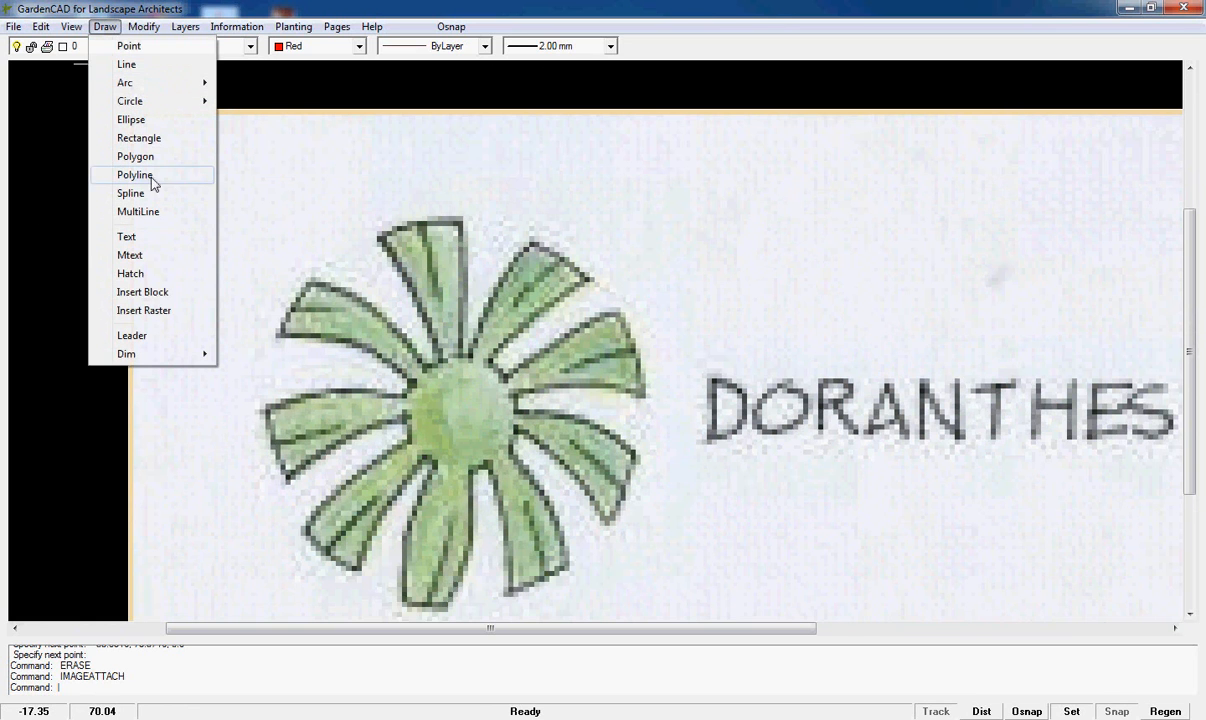
click(135, 175)
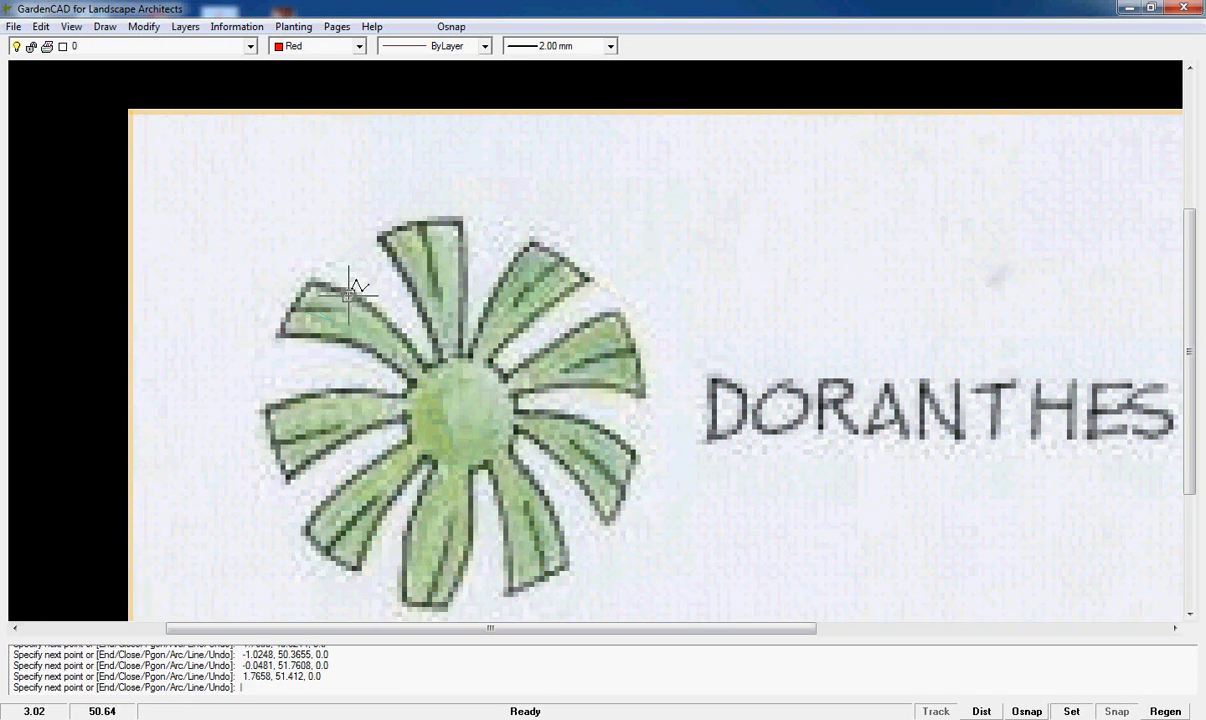
mouse_move(410, 350)
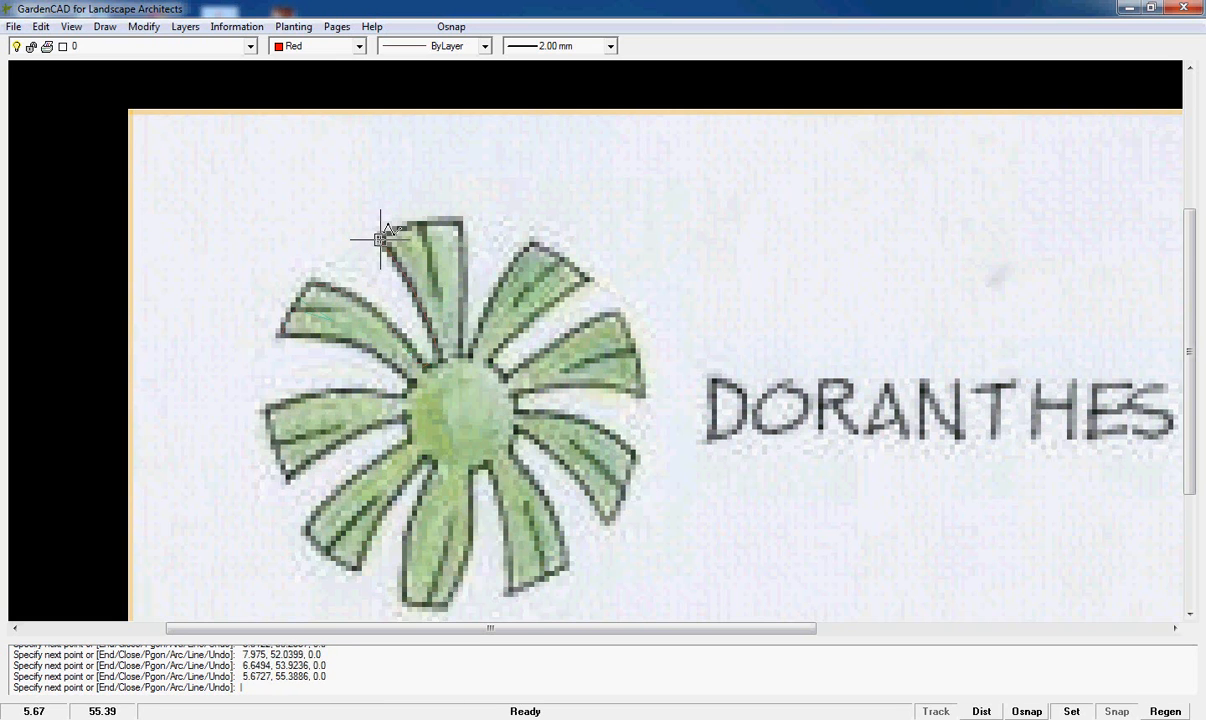
click(445, 305)
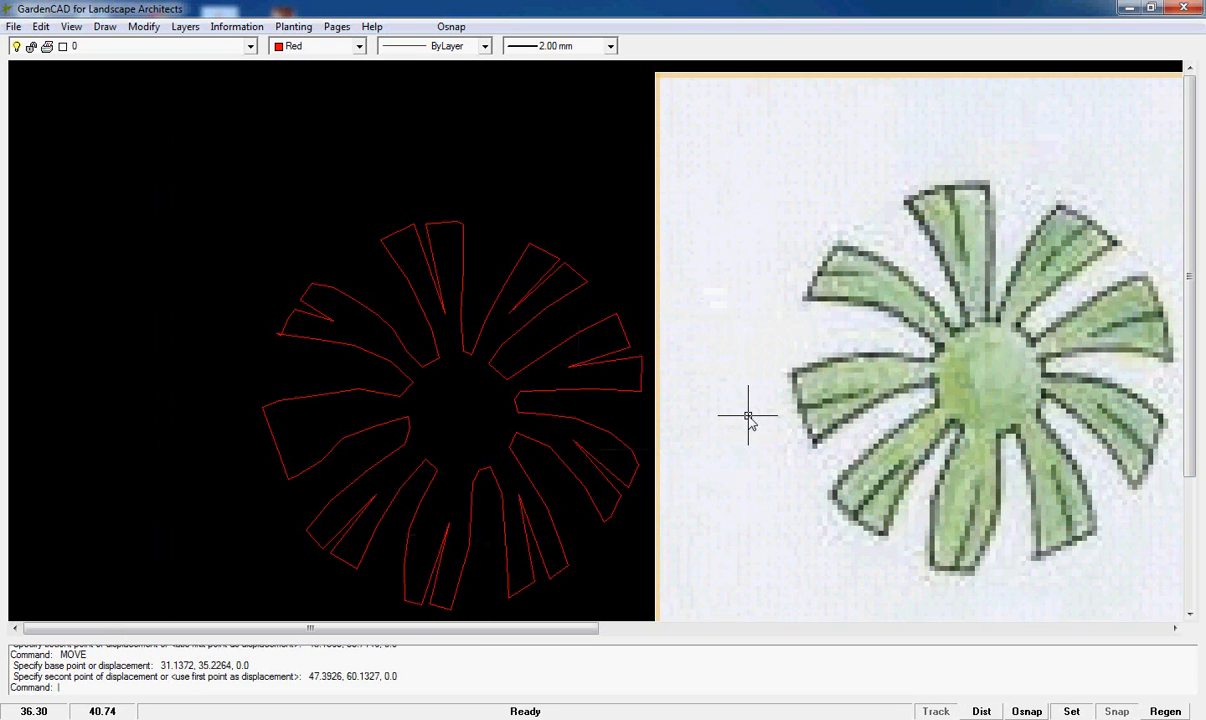
mouse_move(561, 385)
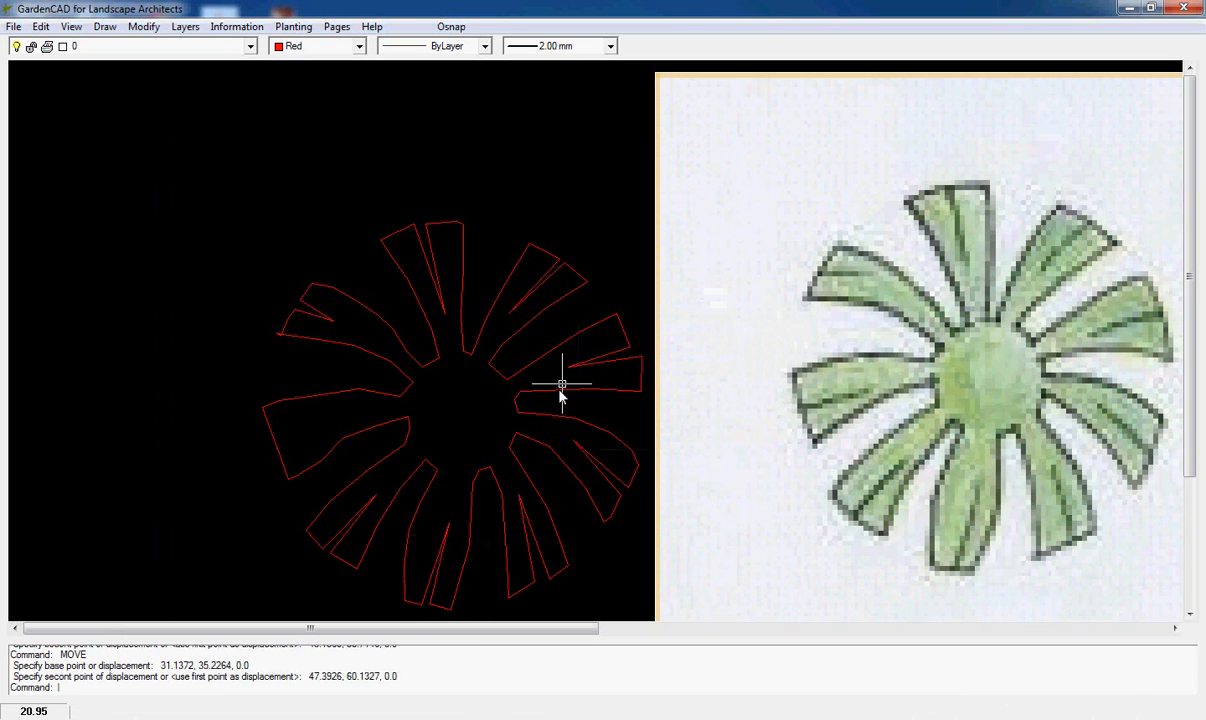